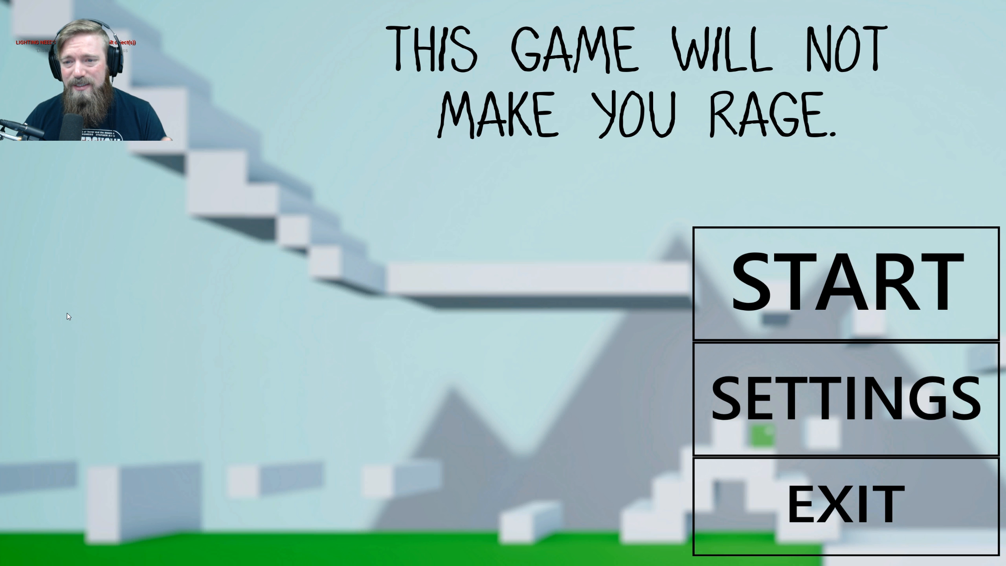
Start a new game from the title menu to load the first level
left_click(847, 276)
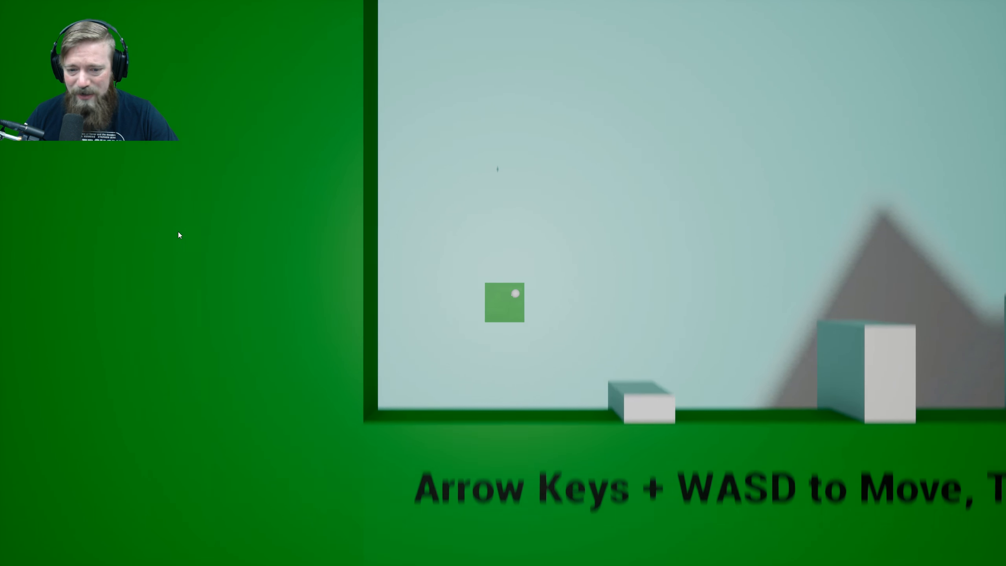